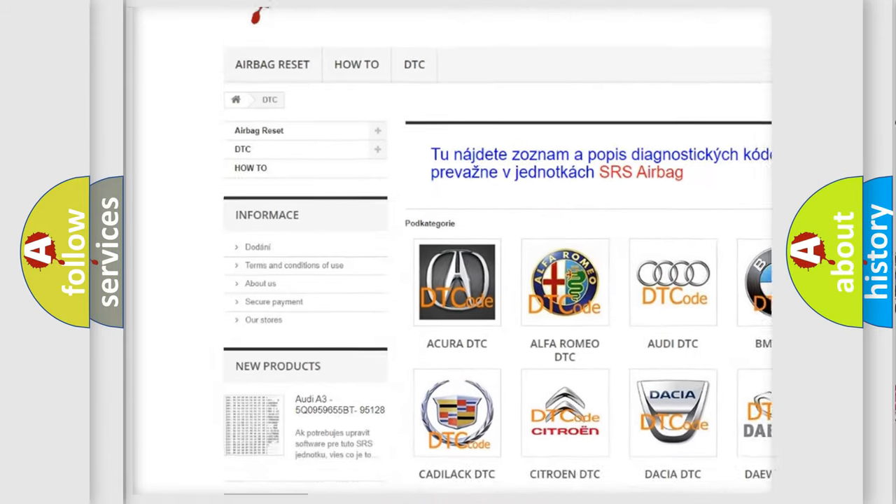
scroll(down, 3)
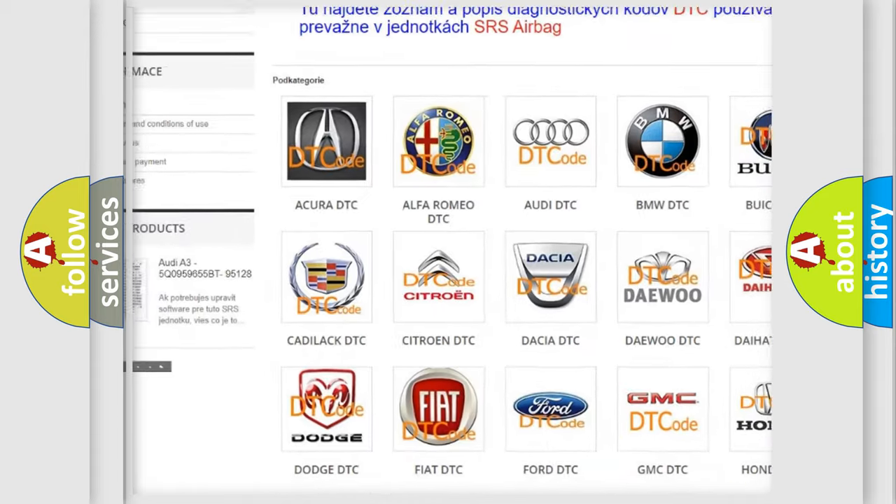
scroll(down, 3)
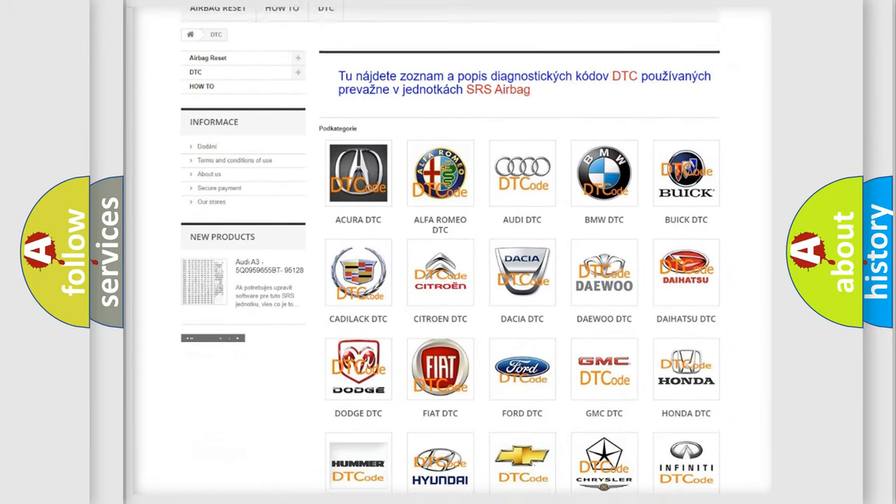
scroll(down, 3)
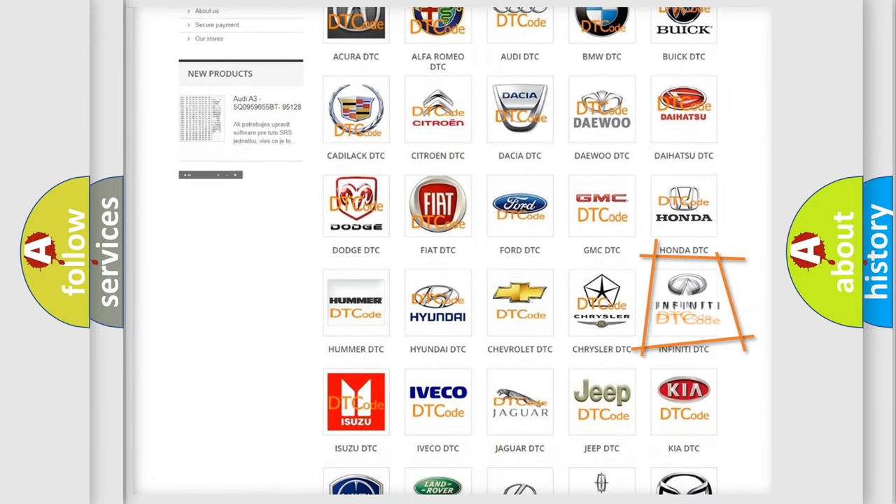